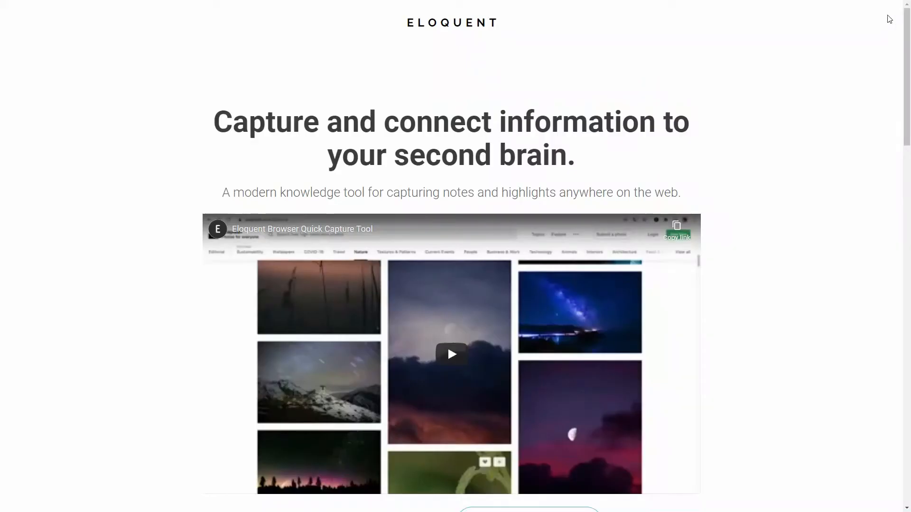
Switch to the 'The Ultimate Productivity Hack is Saying No' article tab and deselect its title.
{"action": "scroll", "scroll_direction": "down", "scroll_amount": 3}
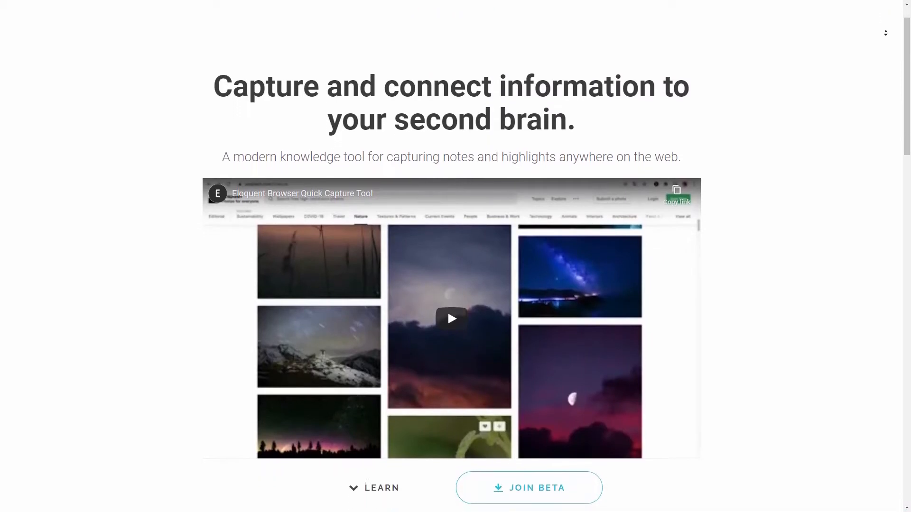
{"action": "scroll", "scroll_direction": "down", "scroll_amount": 3}
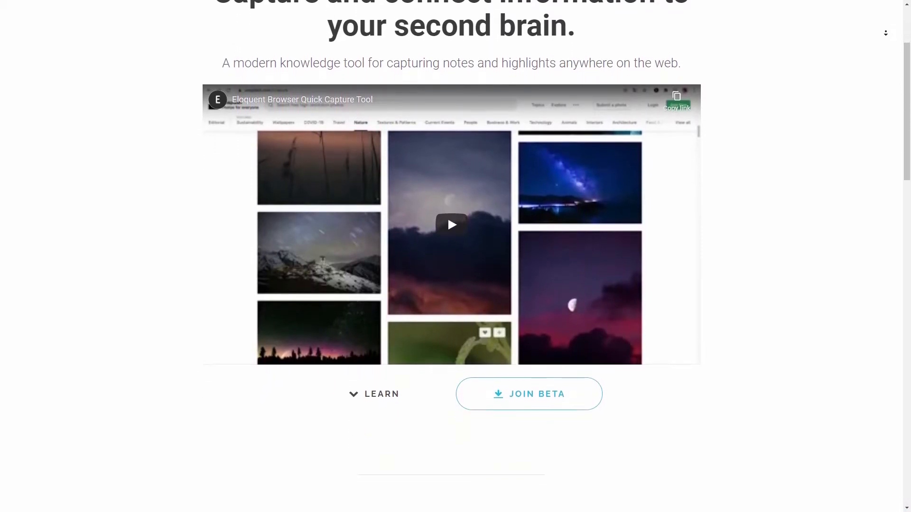
{"action": "scroll", "scroll_direction": "down", "scroll_amount": 3}
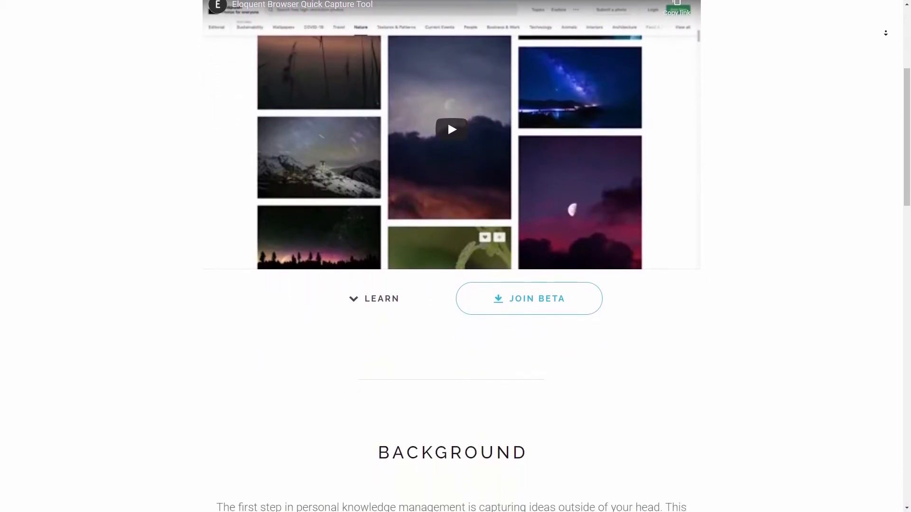
{"action": "scroll", "scroll_direction": "down", "scroll_amount": 3}
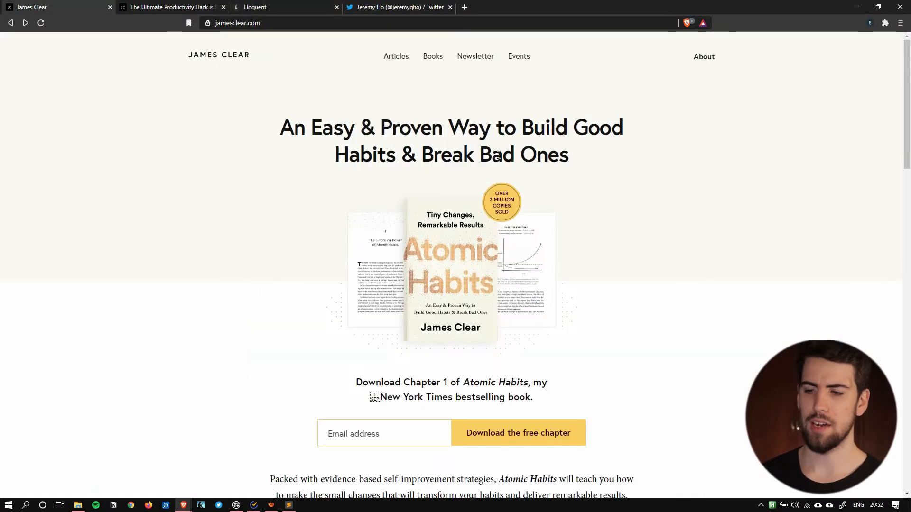
{"action": "mouse_move", "coordinate": [643, 220]}
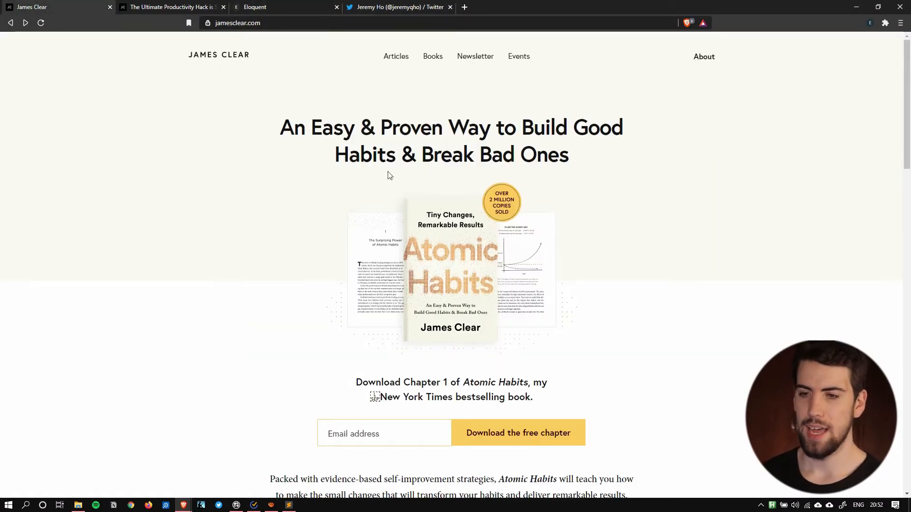
{"action": "left_click", "coordinate": [171, 7]}
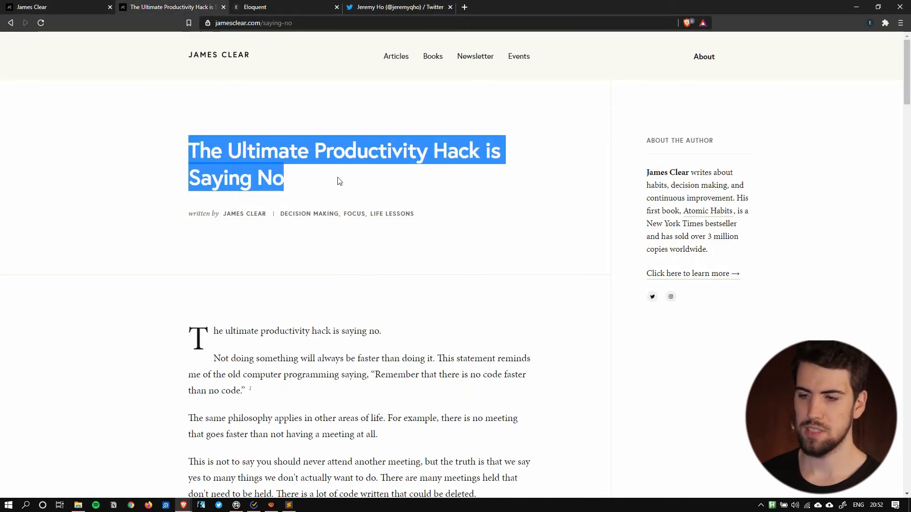
{"action": "left_click", "coordinate": [575, 209]}
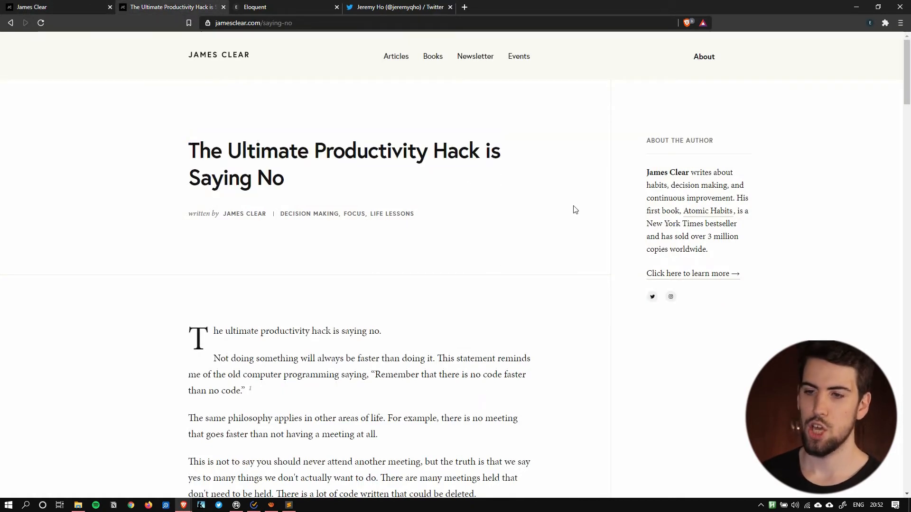
{"action": "mouse_move", "coordinate": [600, 207]}
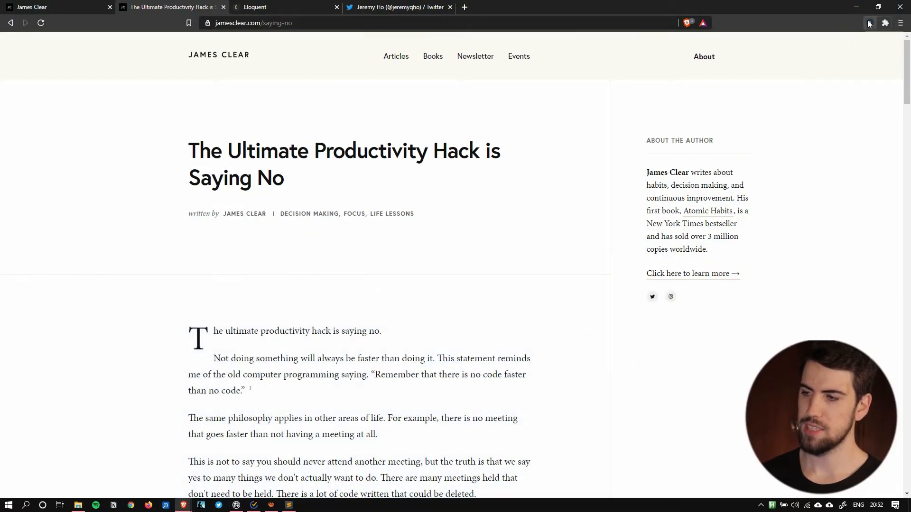
Open the Eloquent capture panel from its toolbar icon, then close it again.
{"action": "left_click", "coordinate": [869, 23]}
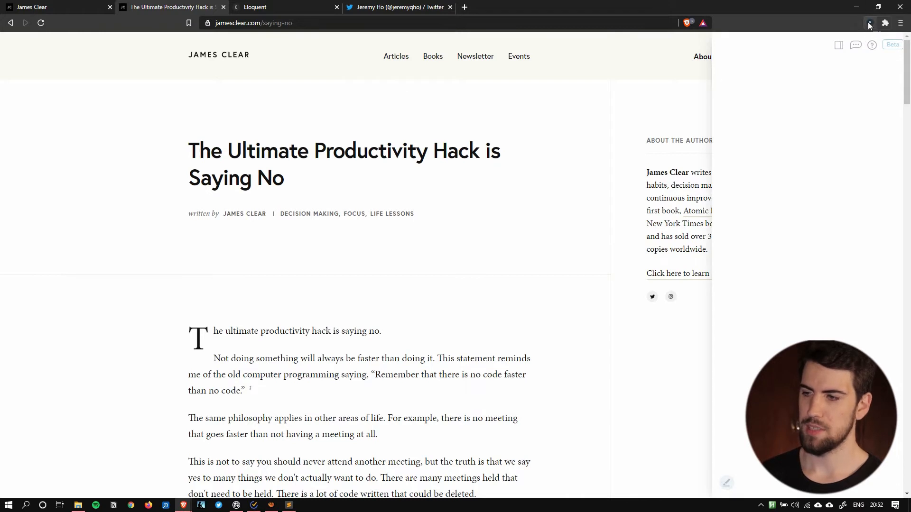
{"action": "left_click", "coordinate": [869, 23]}
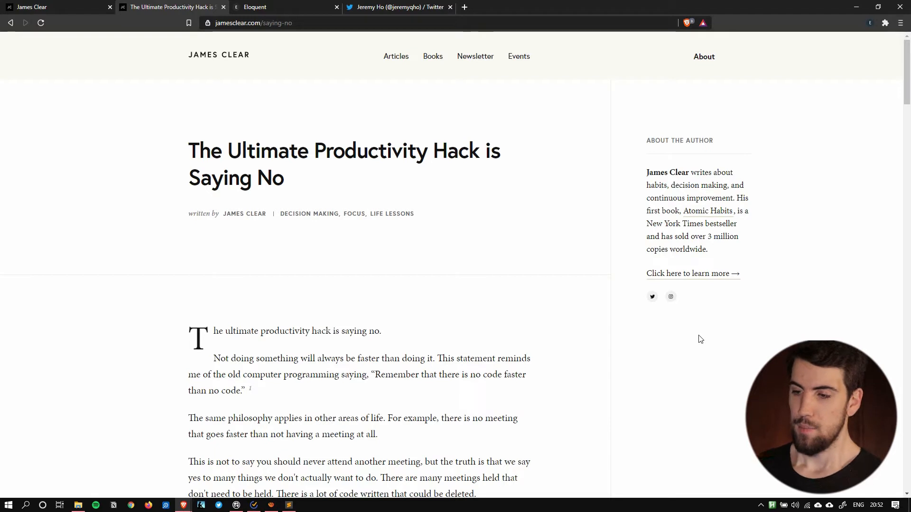
{"action": "mouse_move", "coordinate": [848, 238]}
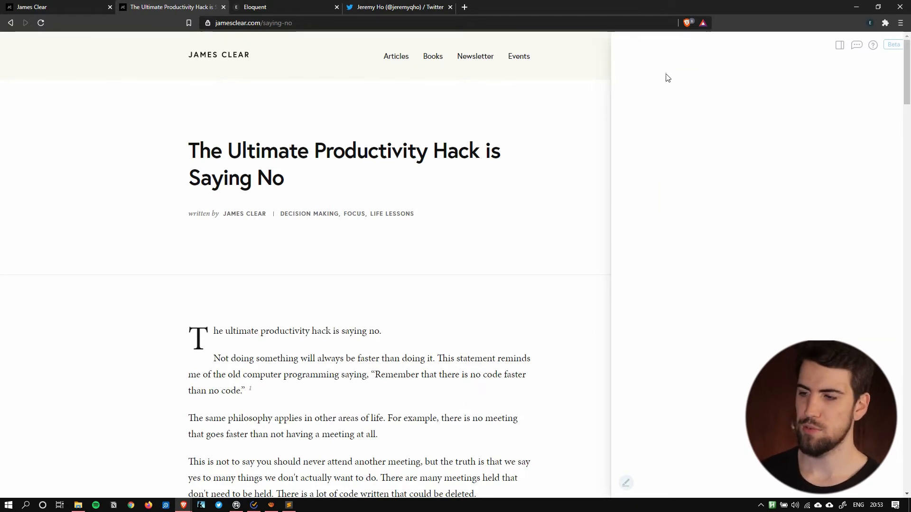
{"action": "mouse_move", "coordinate": [769, 111]}
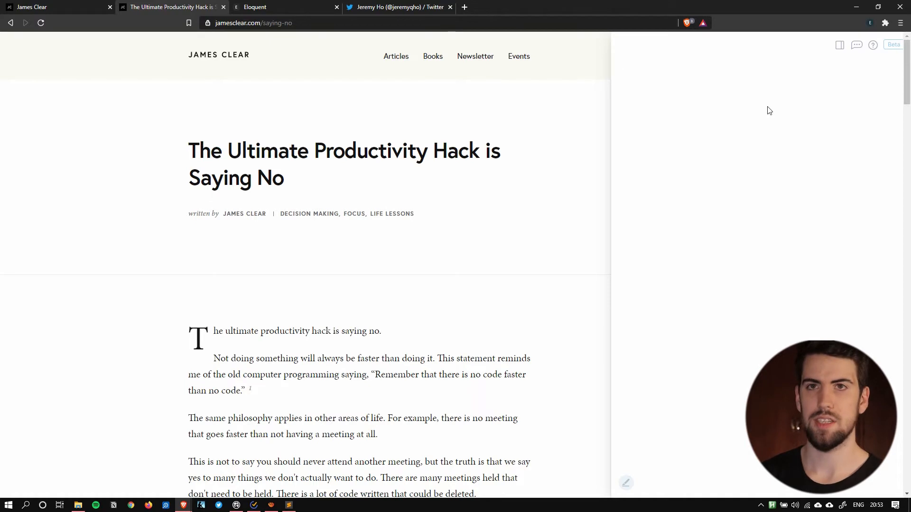
Write a test note, replace it with a [[Title]] link, then insert lorem ipsum text.
{"action": "type", "text": "I can take notes"}
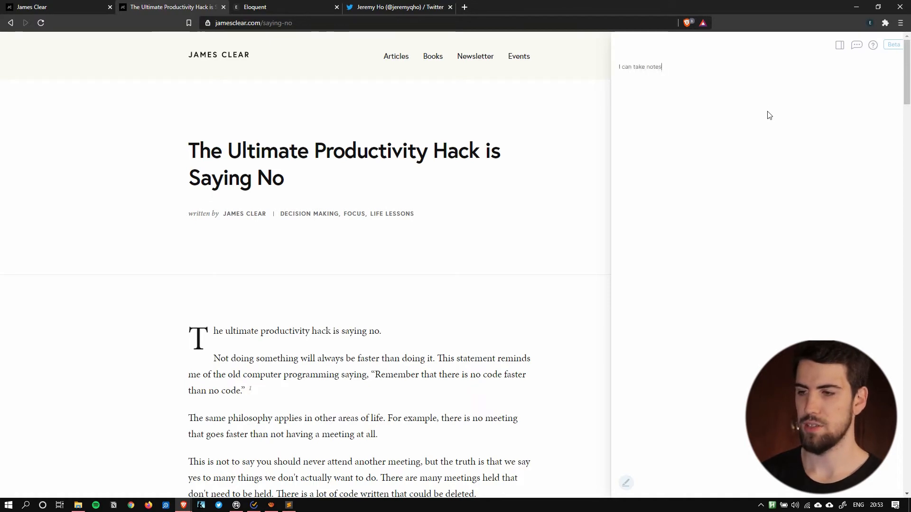
{"action": "double_click", "coordinate": [646, 67]}
{"action": "type", "text": "[[Title]]"}
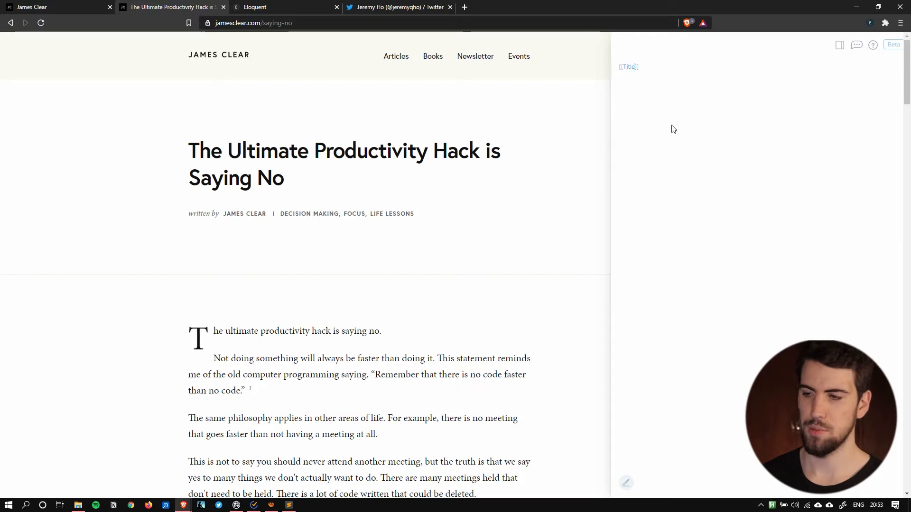
{"action": "left_click", "coordinate": [639, 66]}
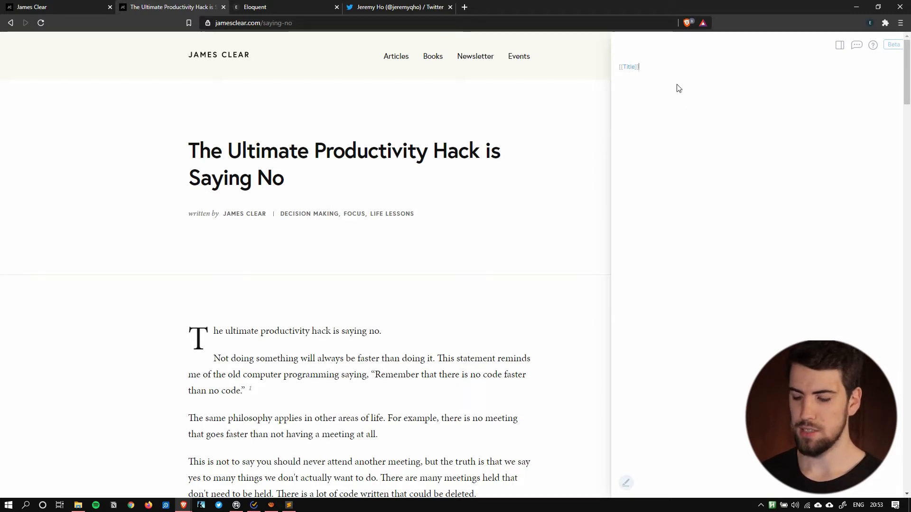
{"action": "type", "text": "ipsum"}
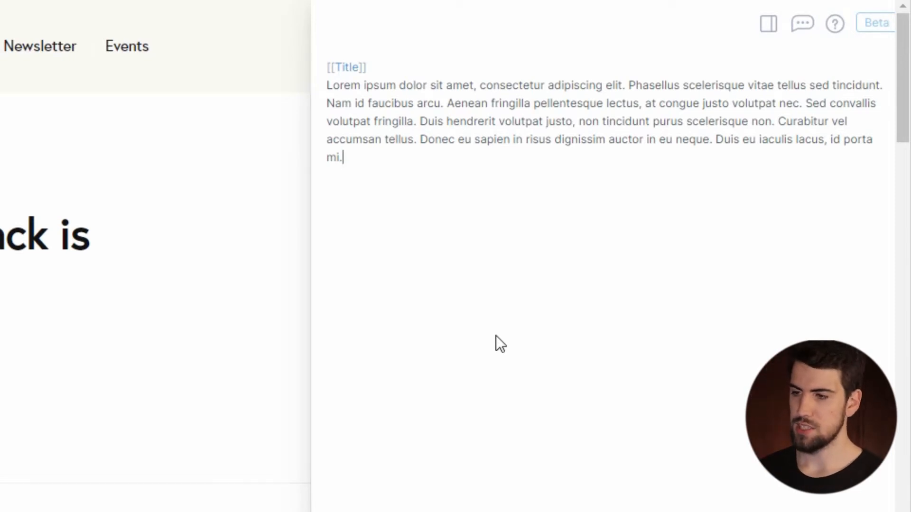
Select the note's text and the bold metadata template, and delete them.
{"action": "key", "text": "ctrl+a"}
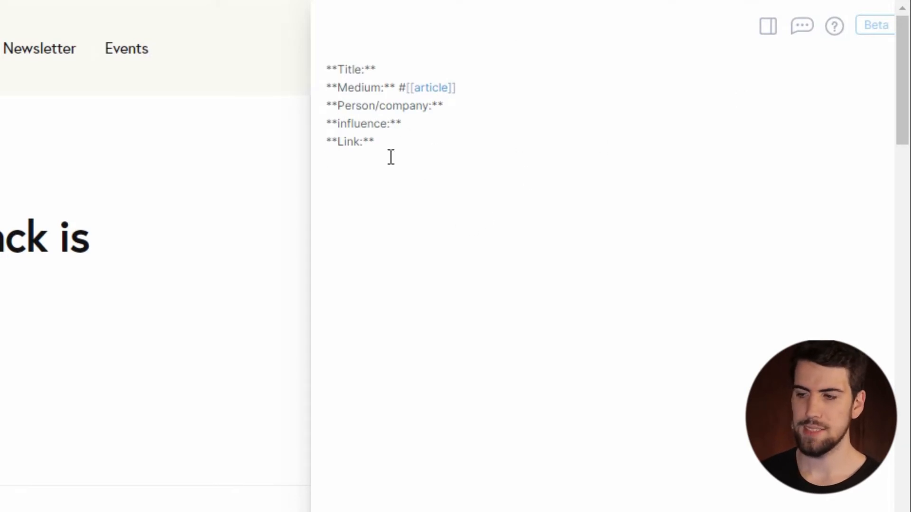
{"action": "mouse_move", "coordinate": [434, 145]}
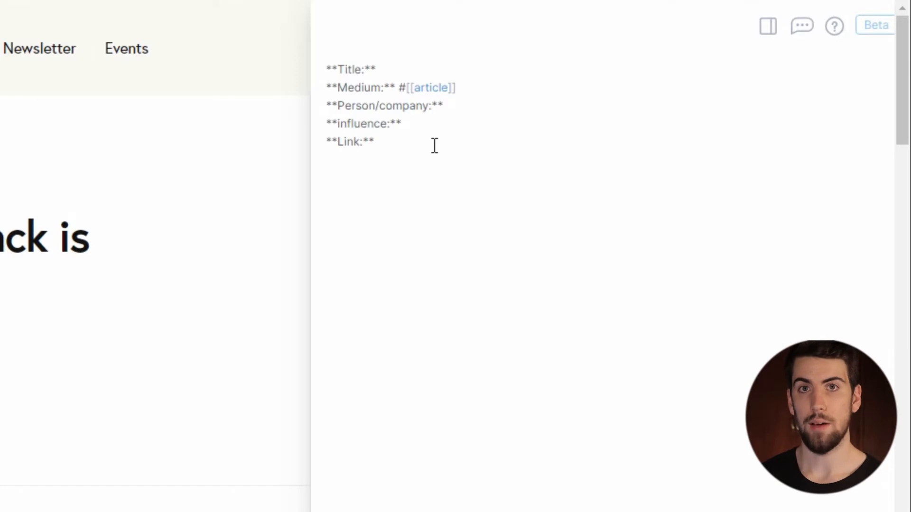
{"action": "left_click_drag", "start_coordinate": [328, 87], "coordinate": [376, 142]}
{"action": "type", "text": "/"}
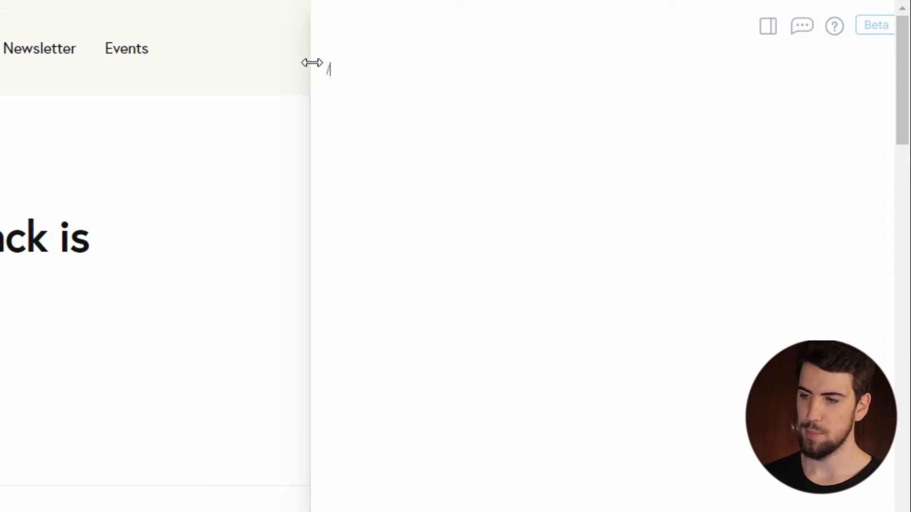
Insert title 'The Ultimate Productivity Hack is Saying No | James Clear', author, and date April 24th, 2019.
{"action": "type", "text": "tit"}
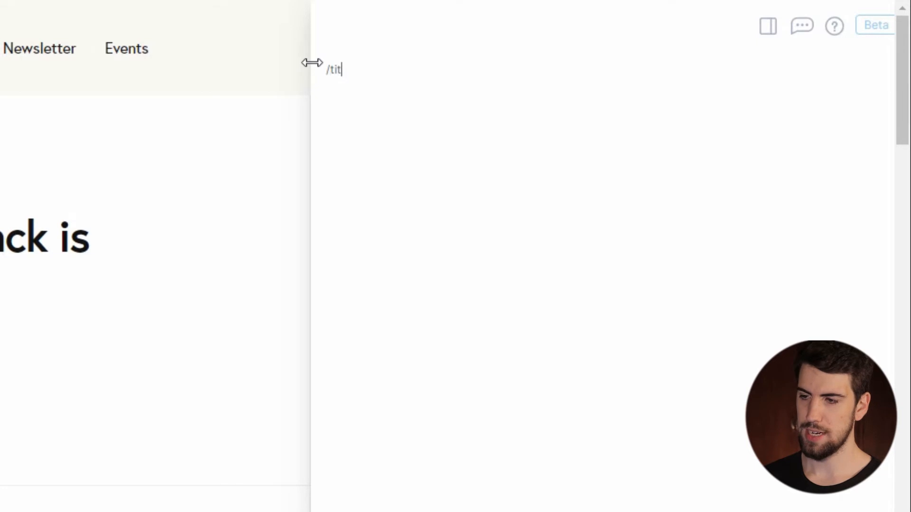
{"action": "type", "text": "The Ultimate Productivity Hack is Saying No | James Clear"}
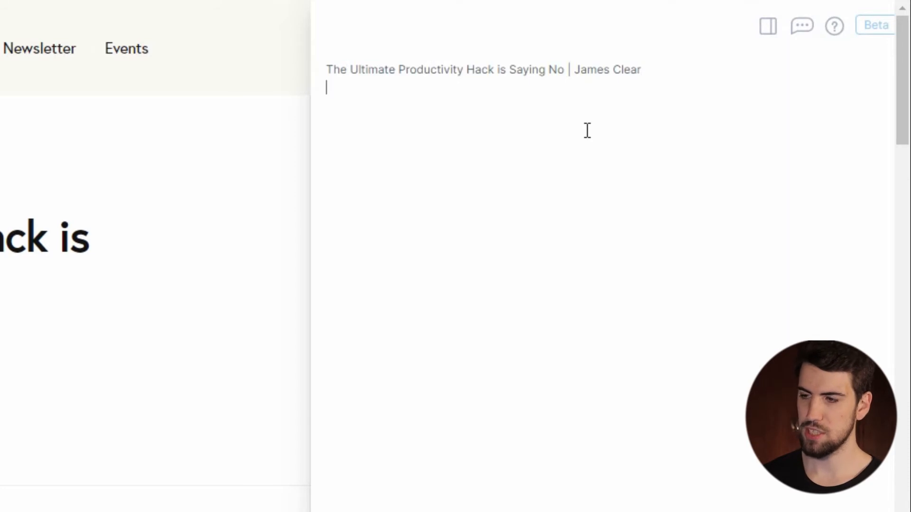
{"action": "type", "text": "/a"}
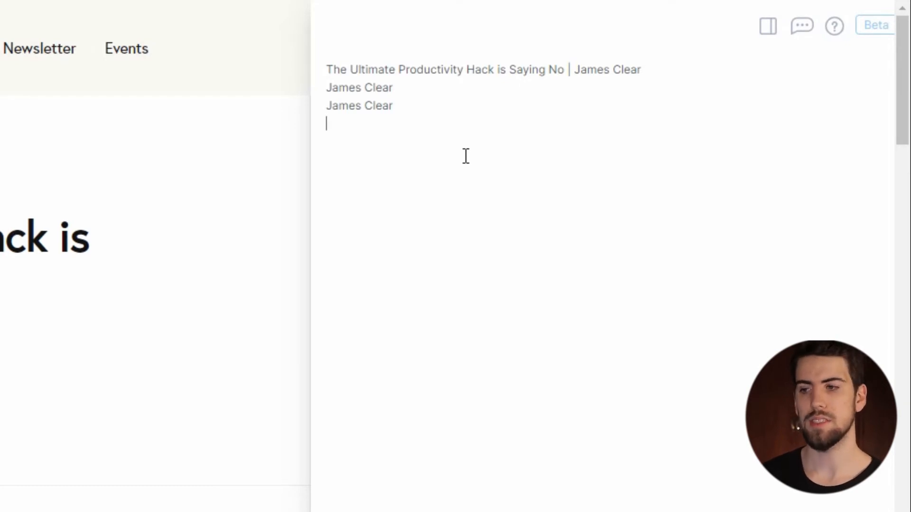
{"action": "type", "text": "/"}
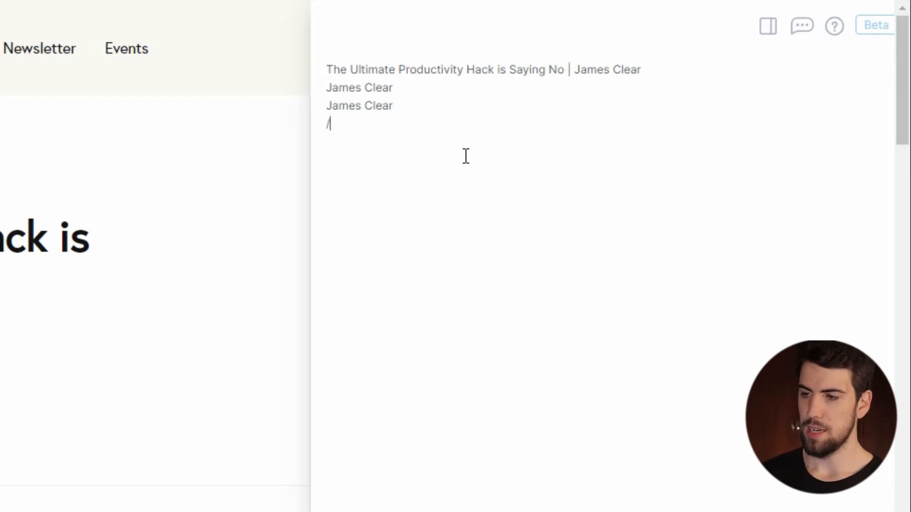
{"action": "type", "text": "April 24th, 2019"}
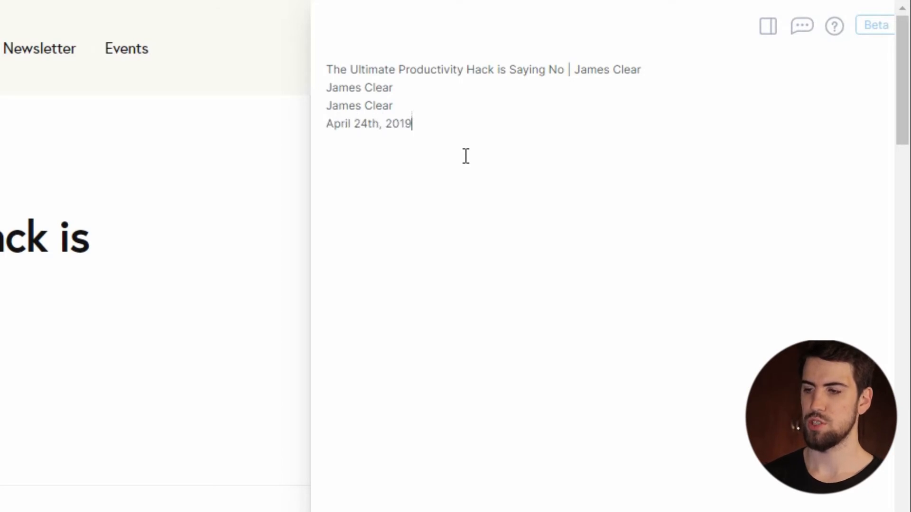
{"action": "mouse_move", "coordinate": [461, 119]}
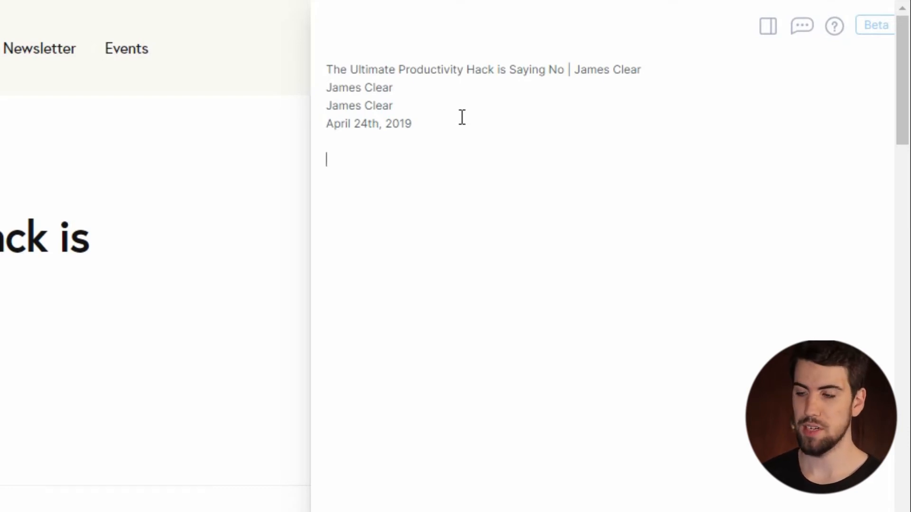
Cancel an unfinished /t command and resume editing below the publication date.
{"action": "type", "text": "/t"}
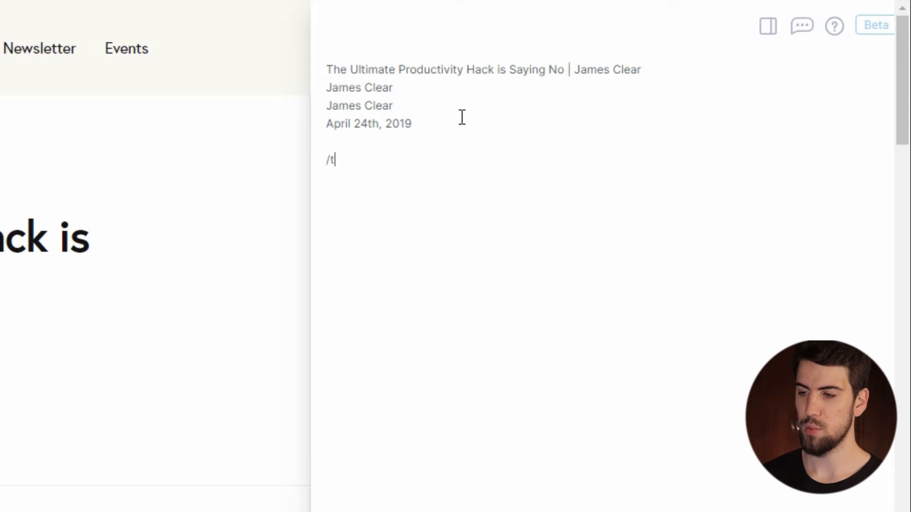
{"action": "key", "text": "backspace"}
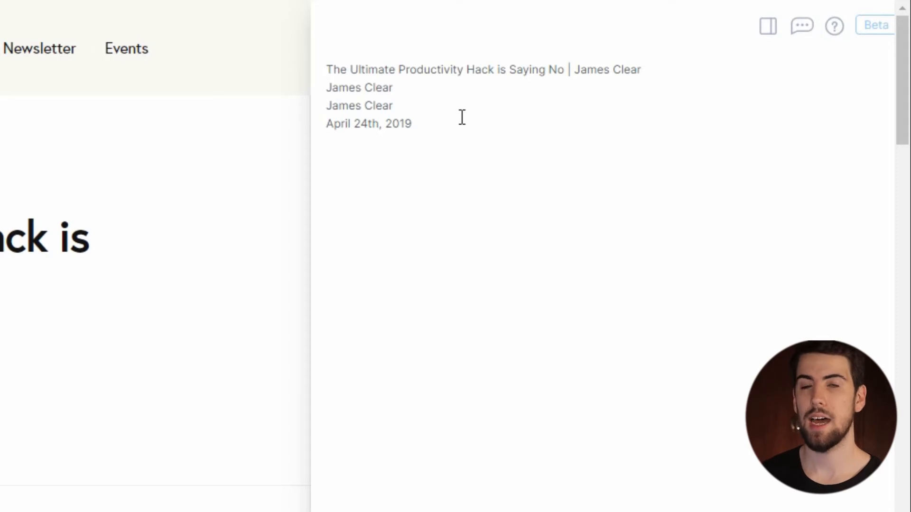
{"action": "left_click", "coordinate": [327, 160]}
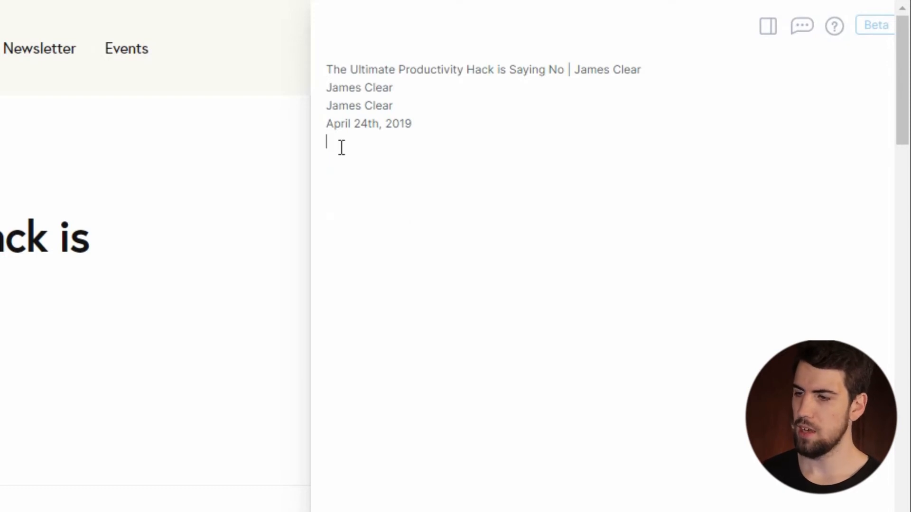
{"action": "mouse_move", "coordinate": [446, 129]}
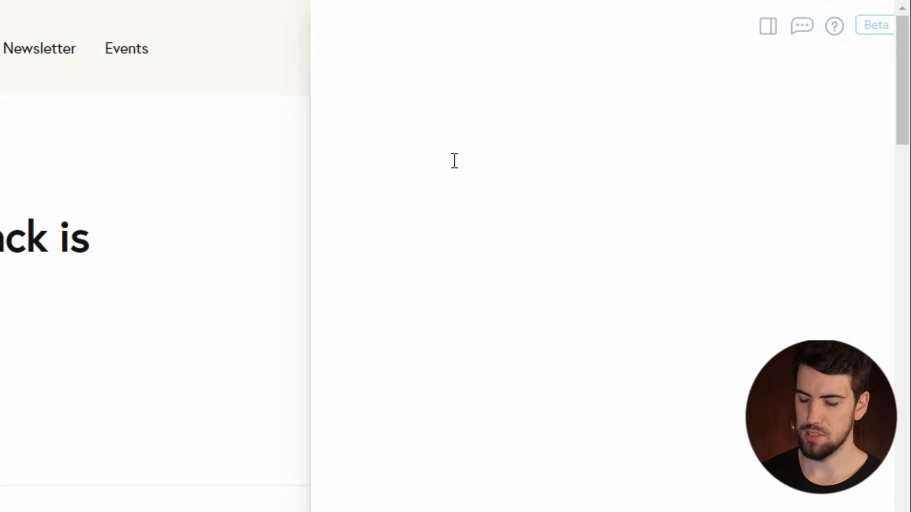
Apply the roam article template with the article title, article tag and [[James Clear]] person link.
{"action": "type", "text": "roam"}
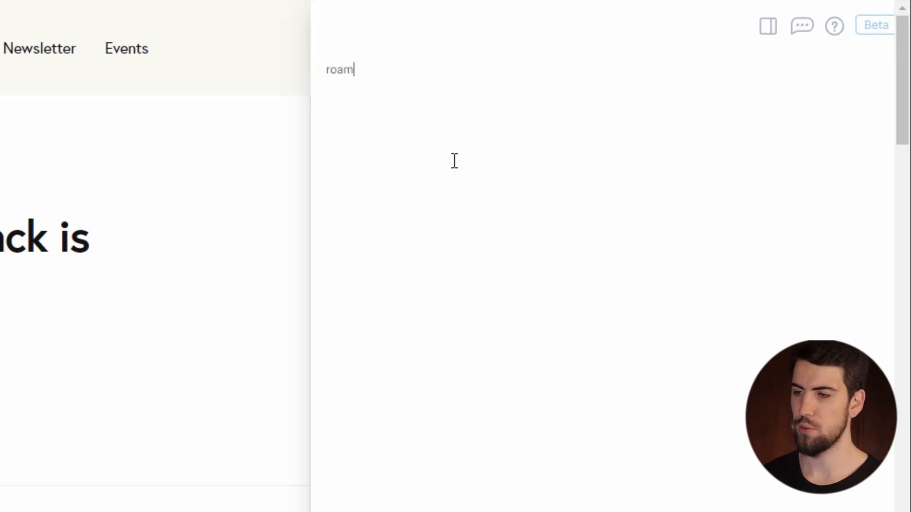
{"action": "type", "text": "article]]"}
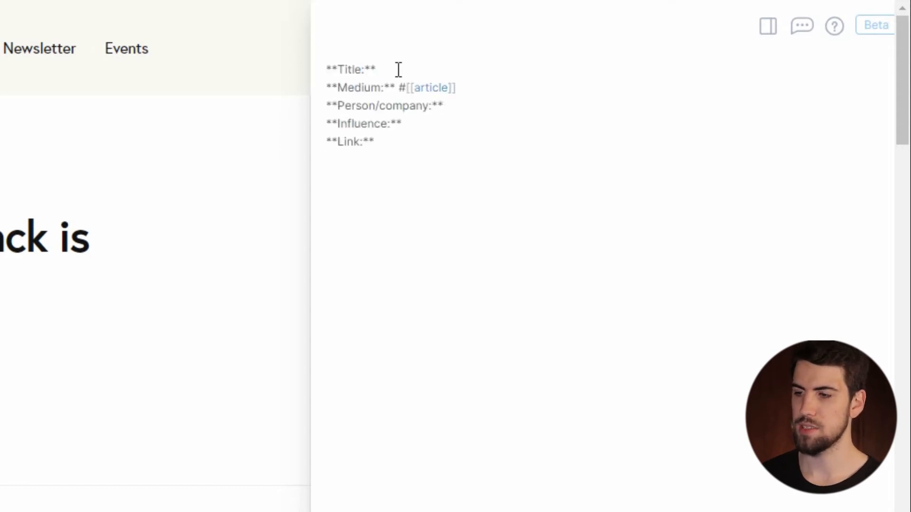
{"action": "type", "text": "The Ultimate Productivity Hack is Saying No | James Clear"}
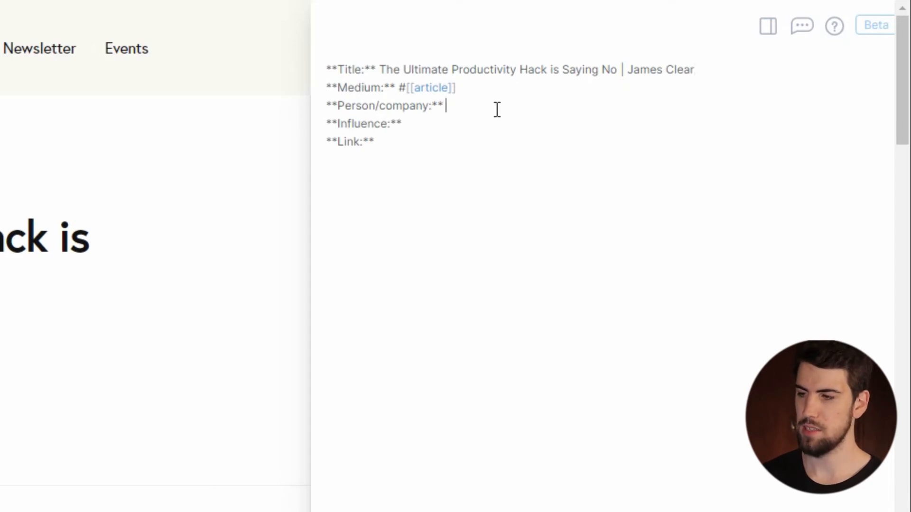
{"action": "type", "text": "[[/aut"}
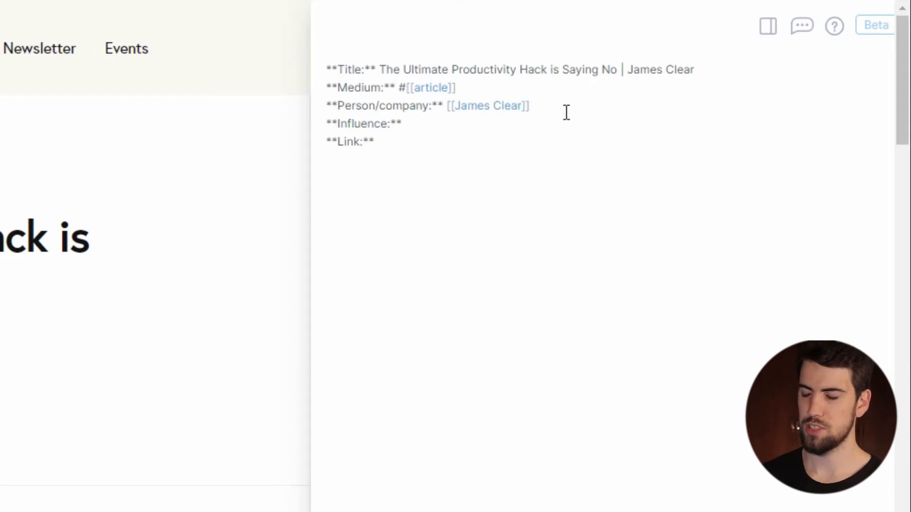
{"action": "type", "text": "-"}
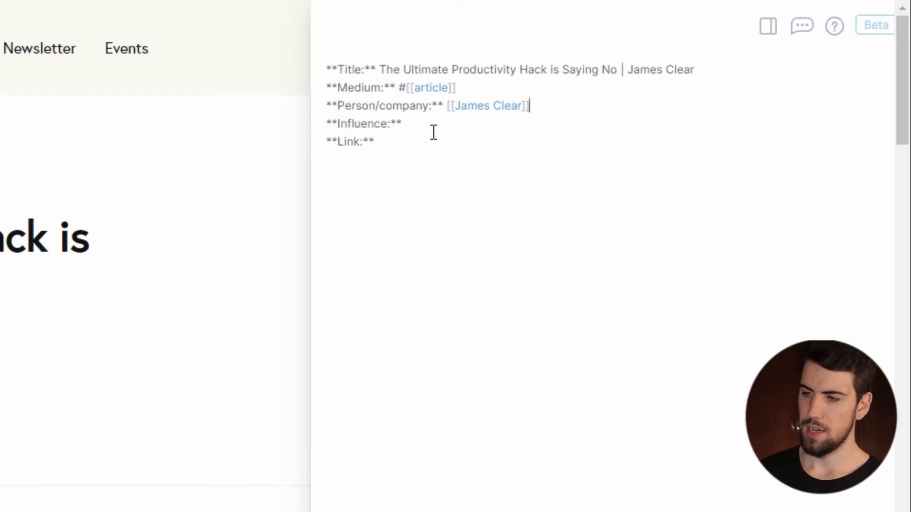
{"action": "mouse_move", "coordinate": [514, 202]}
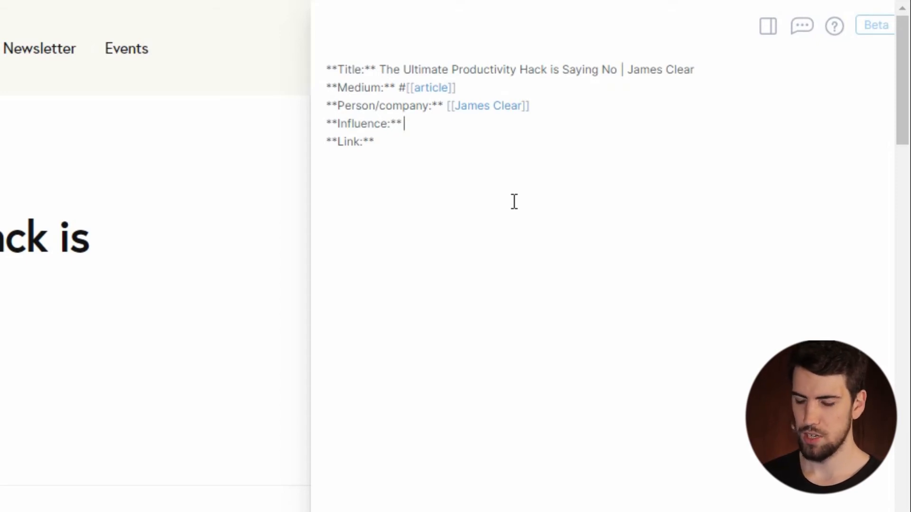
{"action": "type", "text": "#[[]]"}
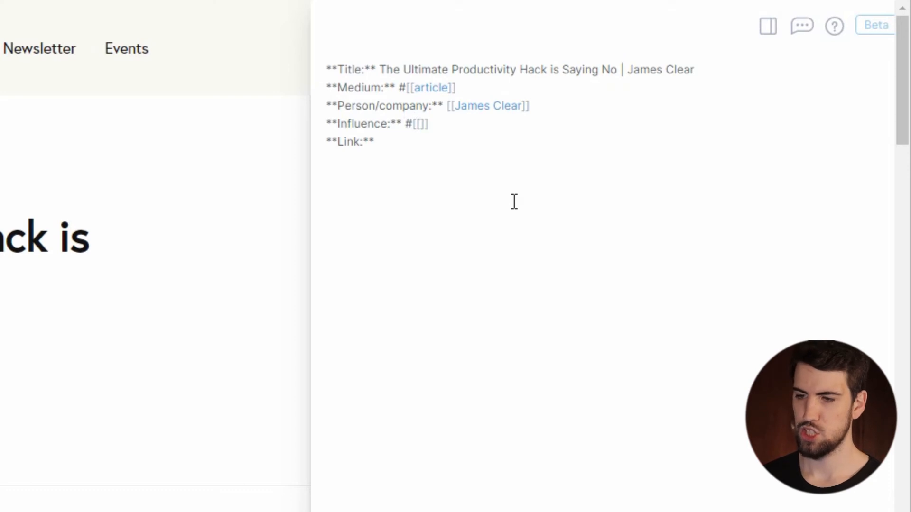
{"action": "type", "text": "productivity"}
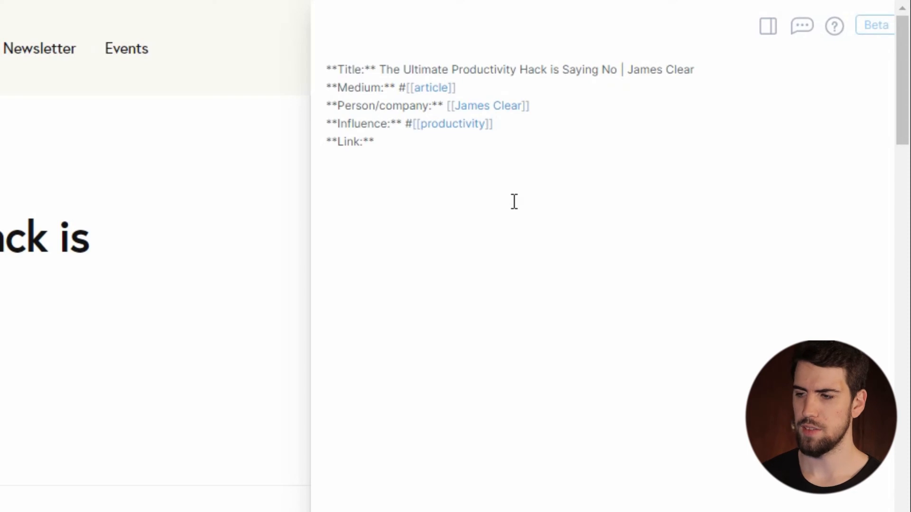
{"action": "type", "text": "#[[how to say"}
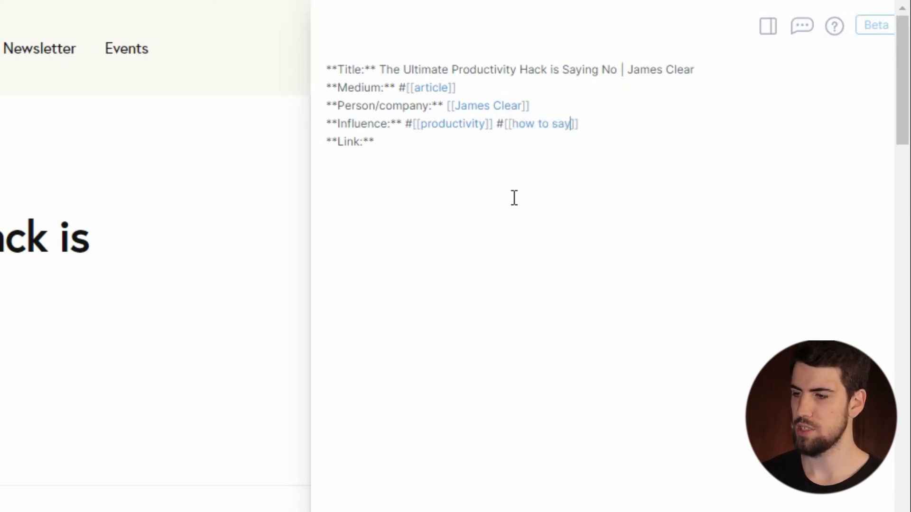
{"action": "type", "text": "no"}
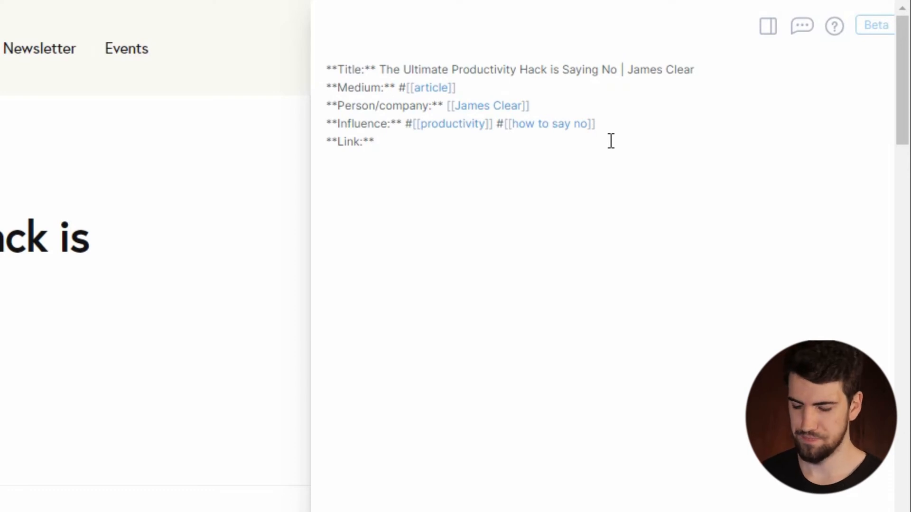
{"action": "type", "text": "/url"}
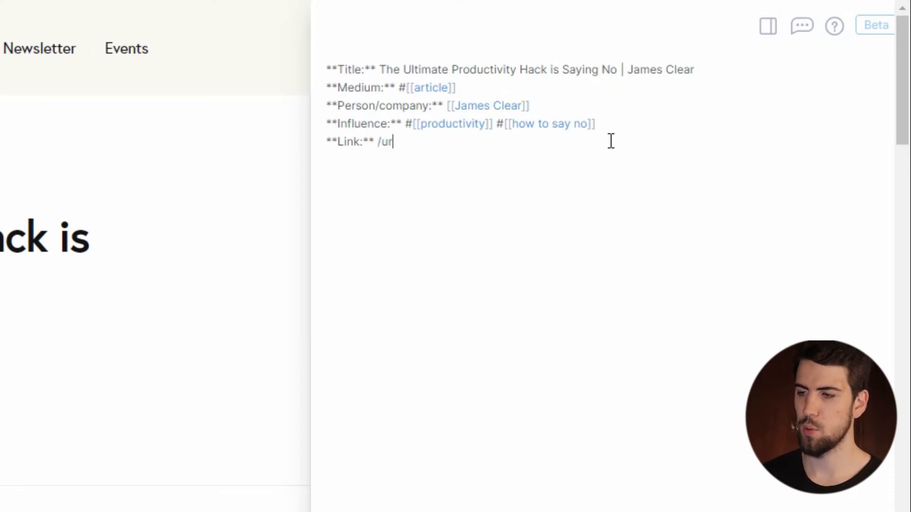
{"action": "type", "text": "https://jamesclear.com/saying-no"}
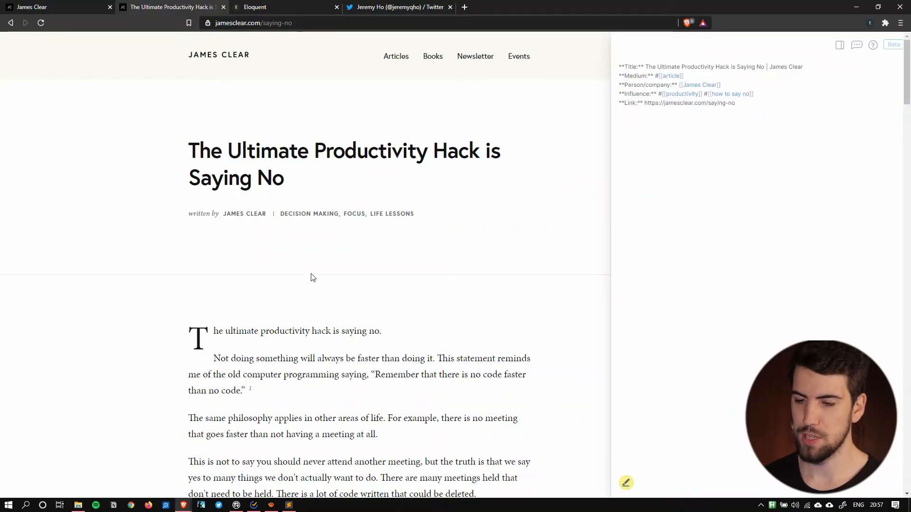
Highlight the key sentence tagged #Quote, the sure-thing paragraph, and the Why We Say Yes section.
{"action": "scroll", "scroll_direction": "down", "scroll_amount": 3}
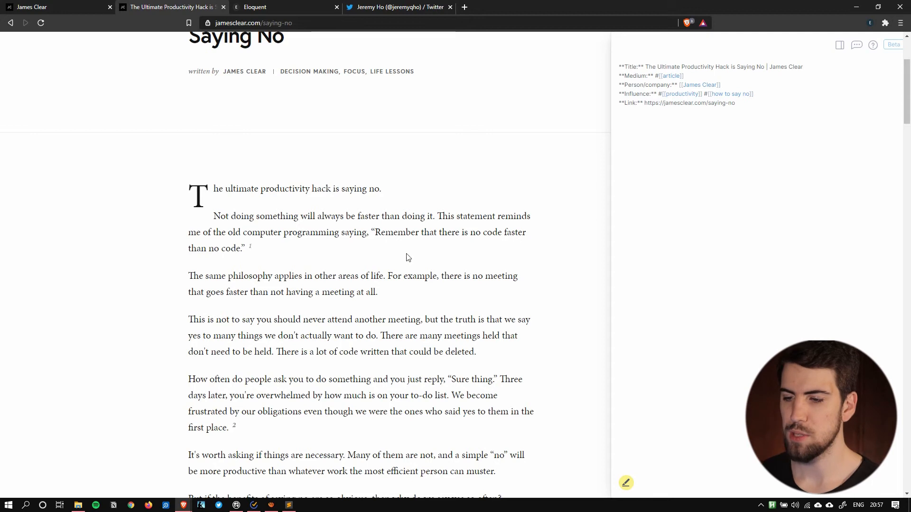
{"action": "double_click", "coordinate": [221, 217]}
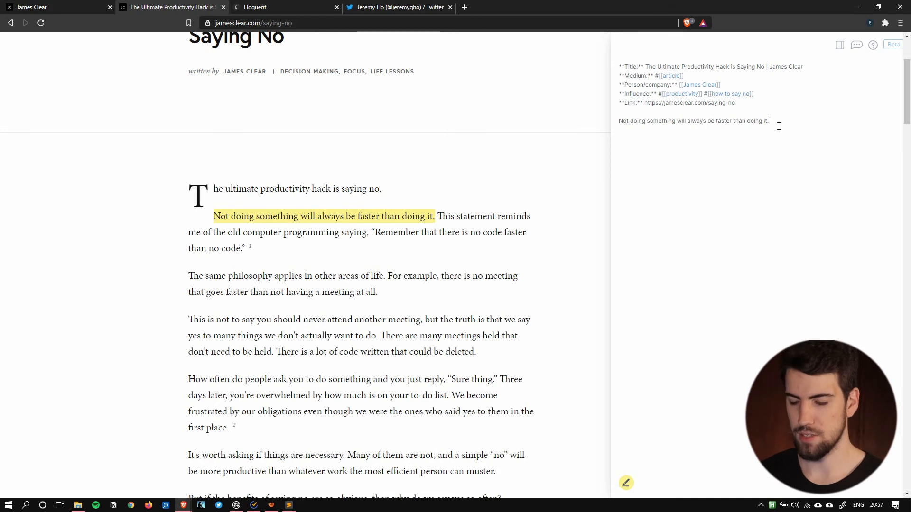
{"action": "type", "text": "#Quote"}
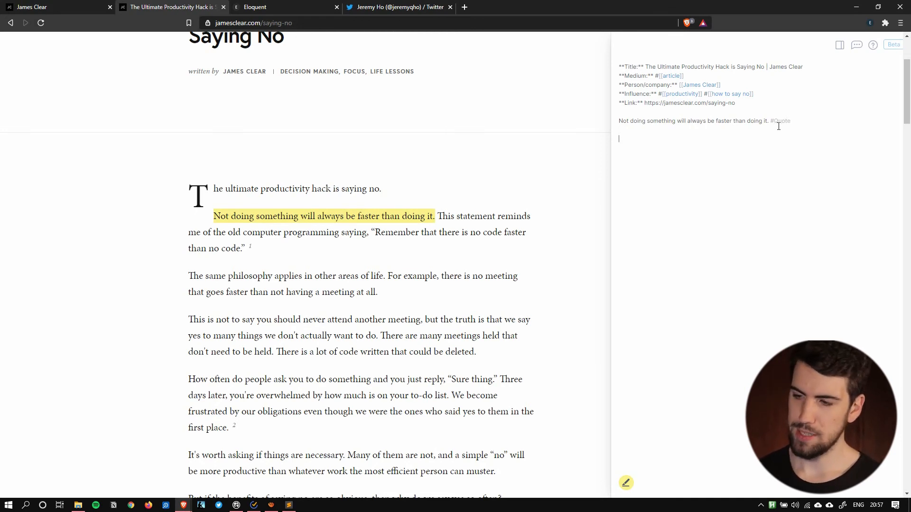
{"action": "scroll", "scroll_direction": "down", "scroll_amount": 3}
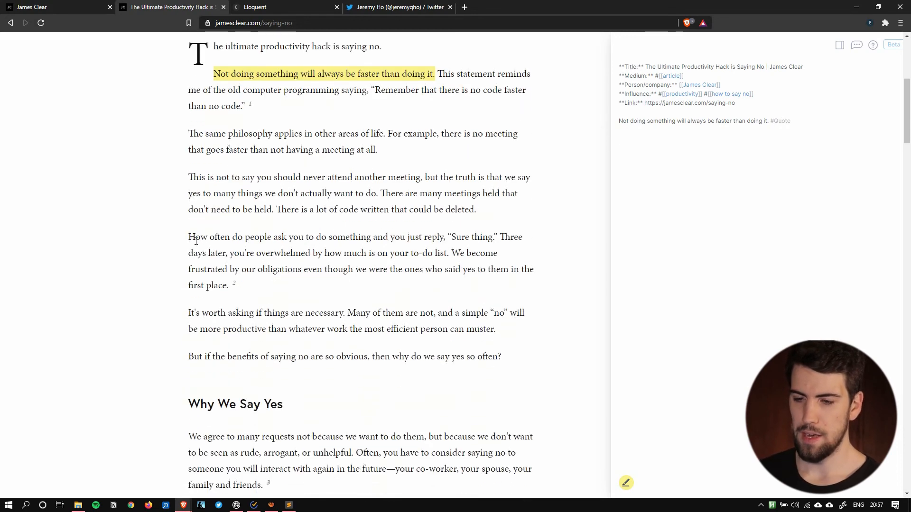
{"action": "left_click_drag", "start_coordinate": [188, 237], "coordinate": [239, 269]}
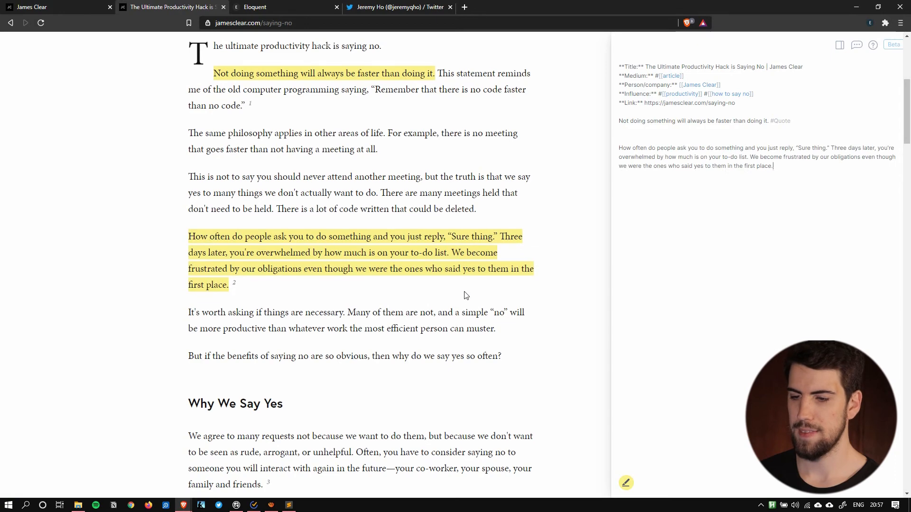
{"action": "scroll", "scroll_direction": "down", "scroll_amount": 3}
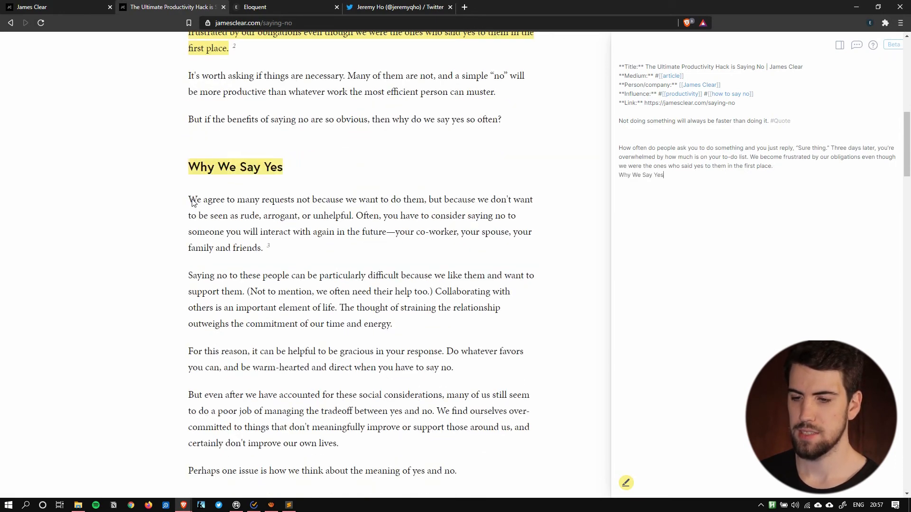
{"action": "left_click_drag", "start_coordinate": [188, 199], "coordinate": [254, 248]}
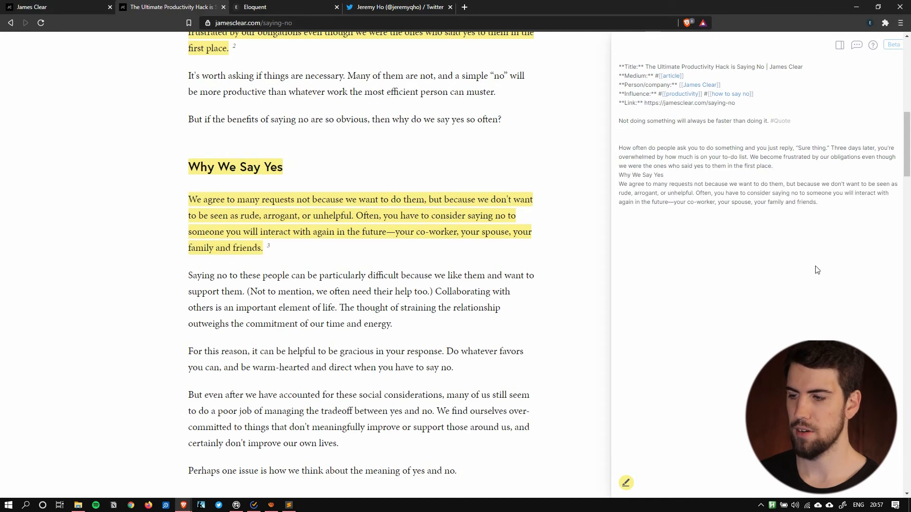
{"action": "scroll", "scroll_direction": "up", "scroll_amount": 3}
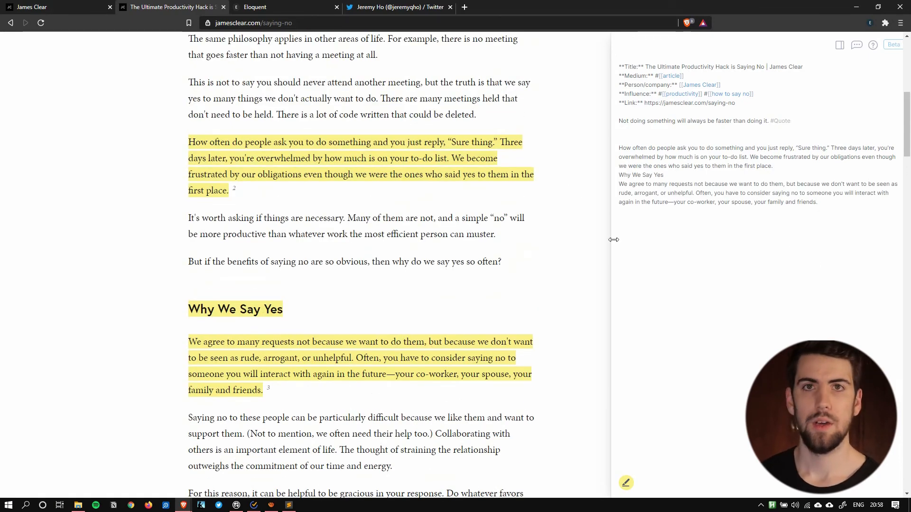
{"action": "scroll", "scroll_direction": "up", "scroll_amount": 3}
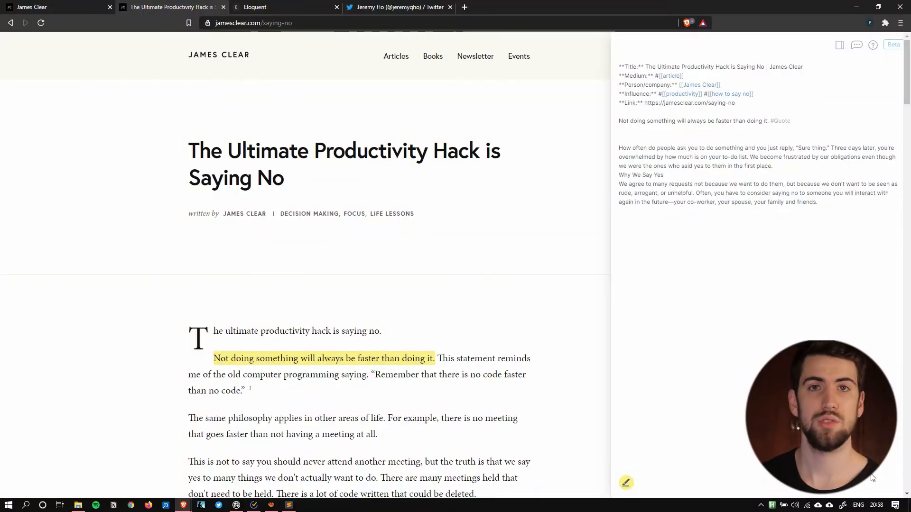
{"action": "mouse_move", "coordinate": [859, 256]}
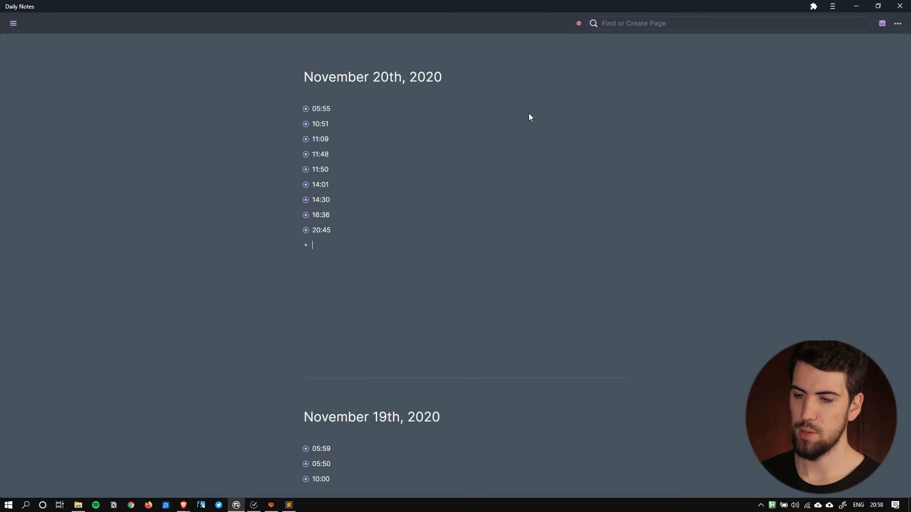
{"action": "mouse_move", "coordinate": [611, 8]}
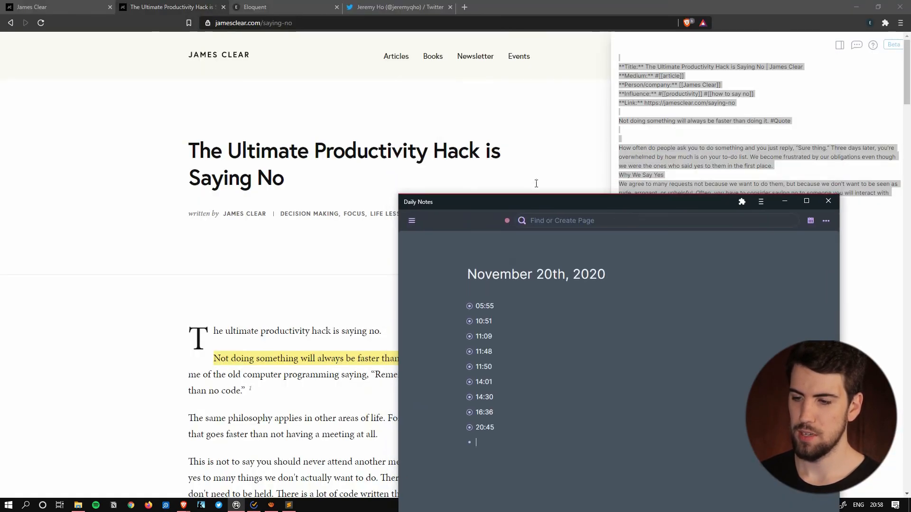
Link [[The ultimate productivity hack is saying no]] in today's daily notes and open that page.
{"action": "left_click", "coordinate": [807, 201]}
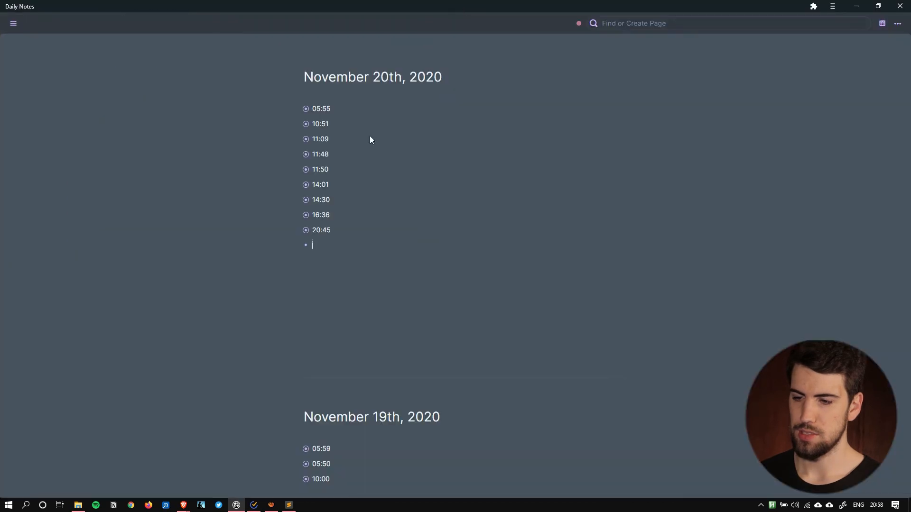
{"action": "type", "text": "[[Th"}
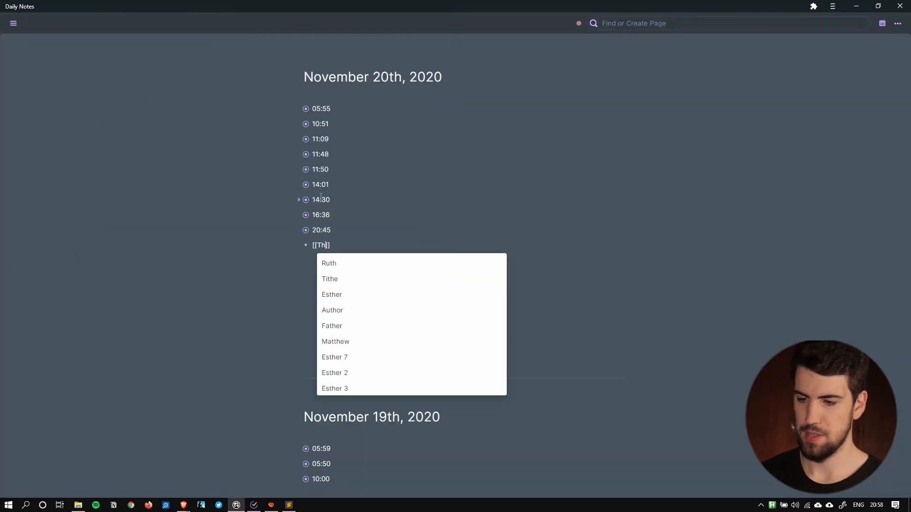
{"action": "type", "text": "e ultimate prod"}
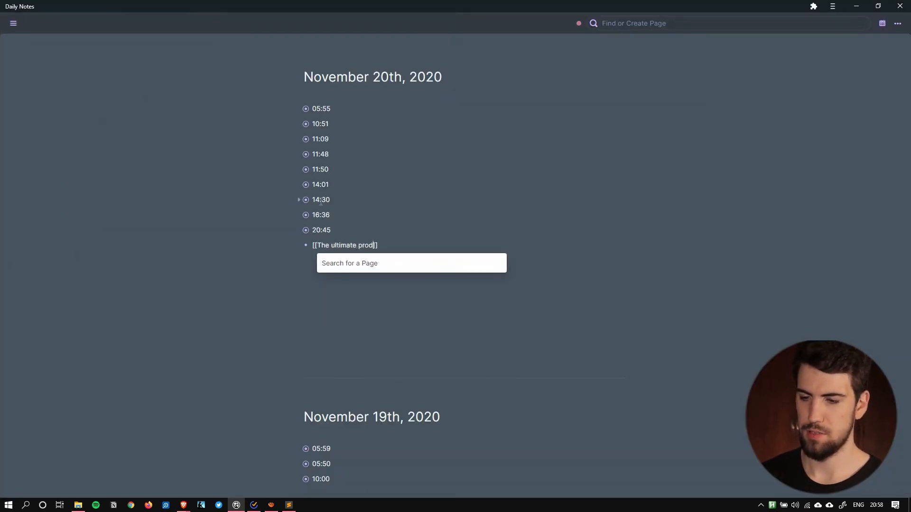
{"action": "type", "text": "uctivity hack"}
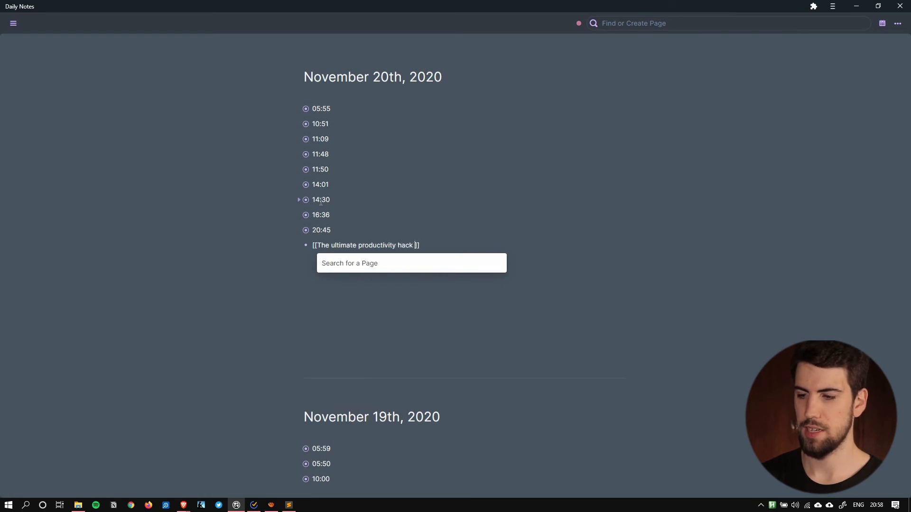
{"action": "type", "text": "is saying no"}
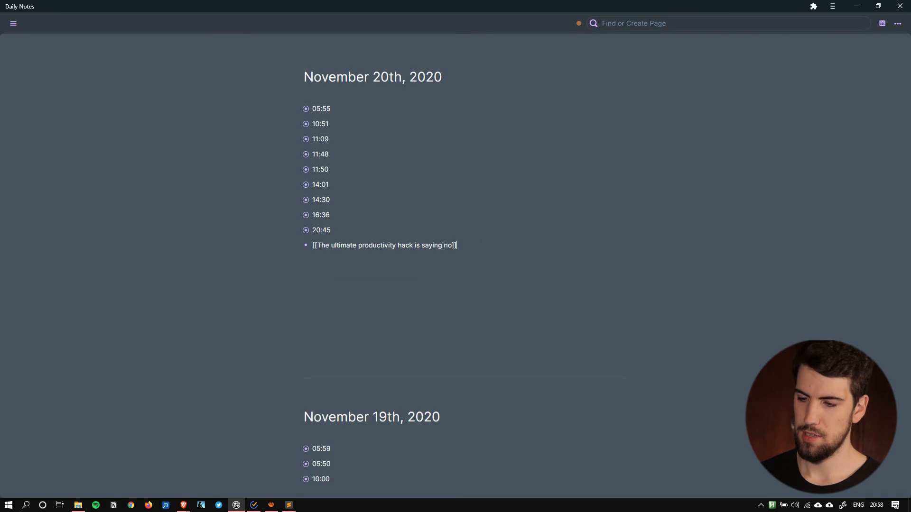
{"action": "left_click", "coordinate": [383, 245]}
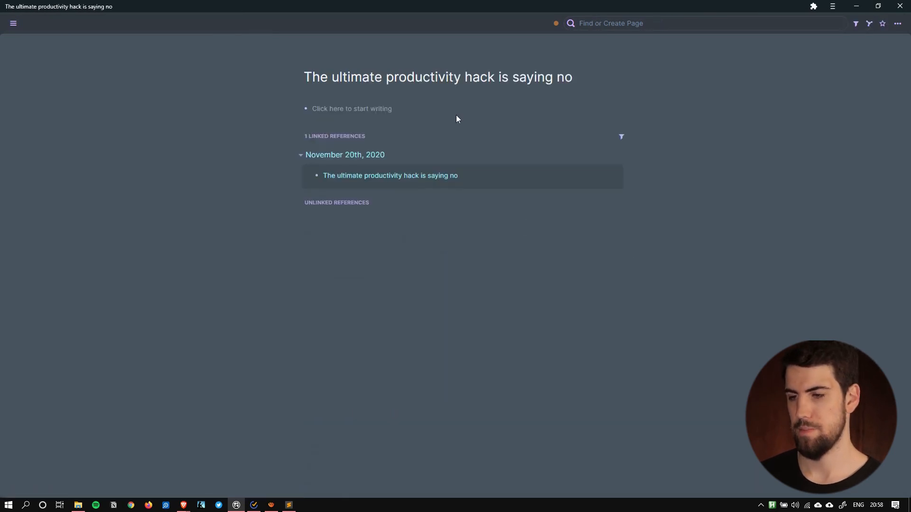